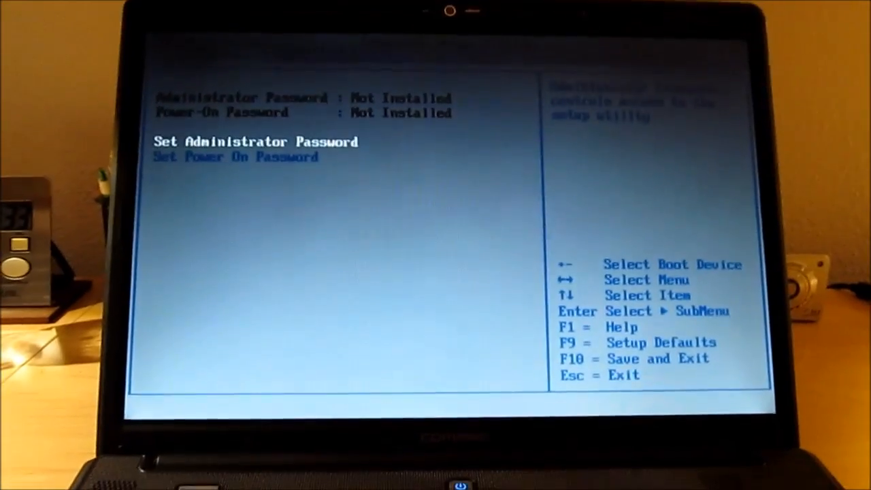
- Move from the Security menu to the Main menu to view model, processor, memory and BIOS version
key(Left)
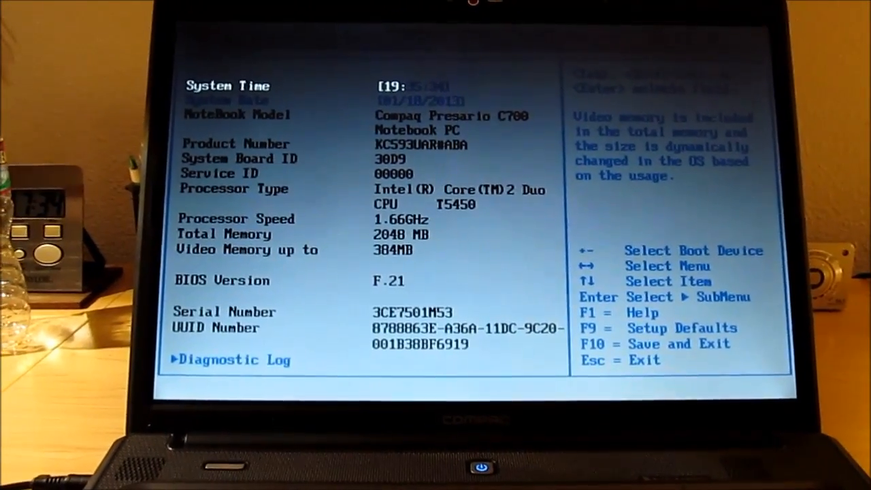